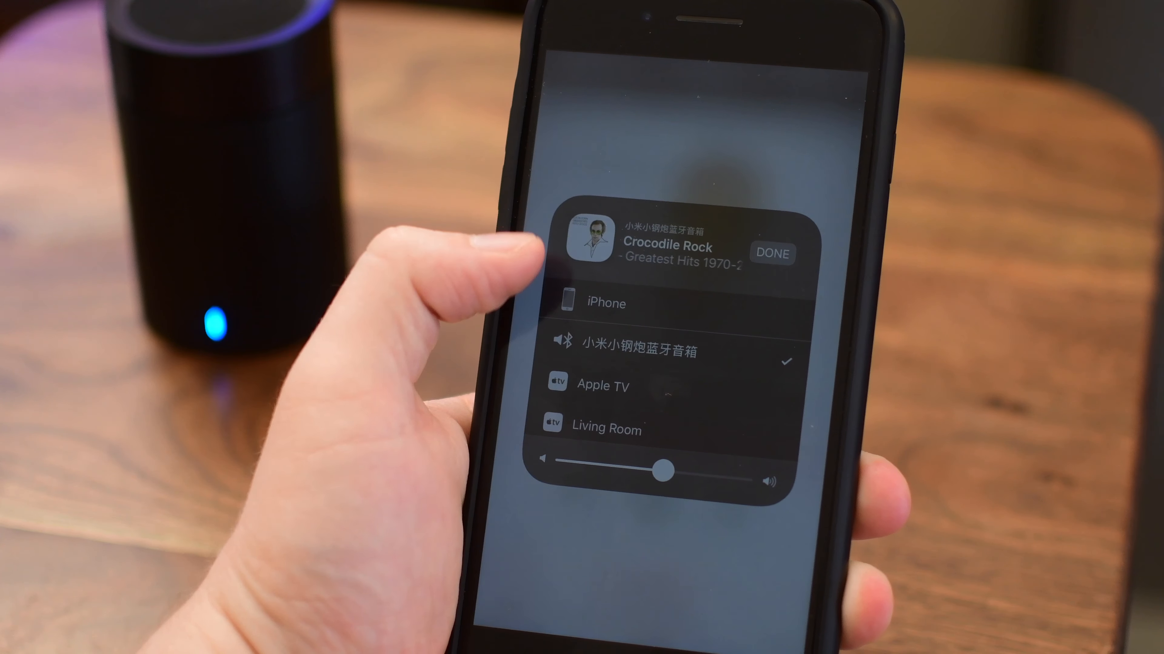
pyautogui.click(771, 254)
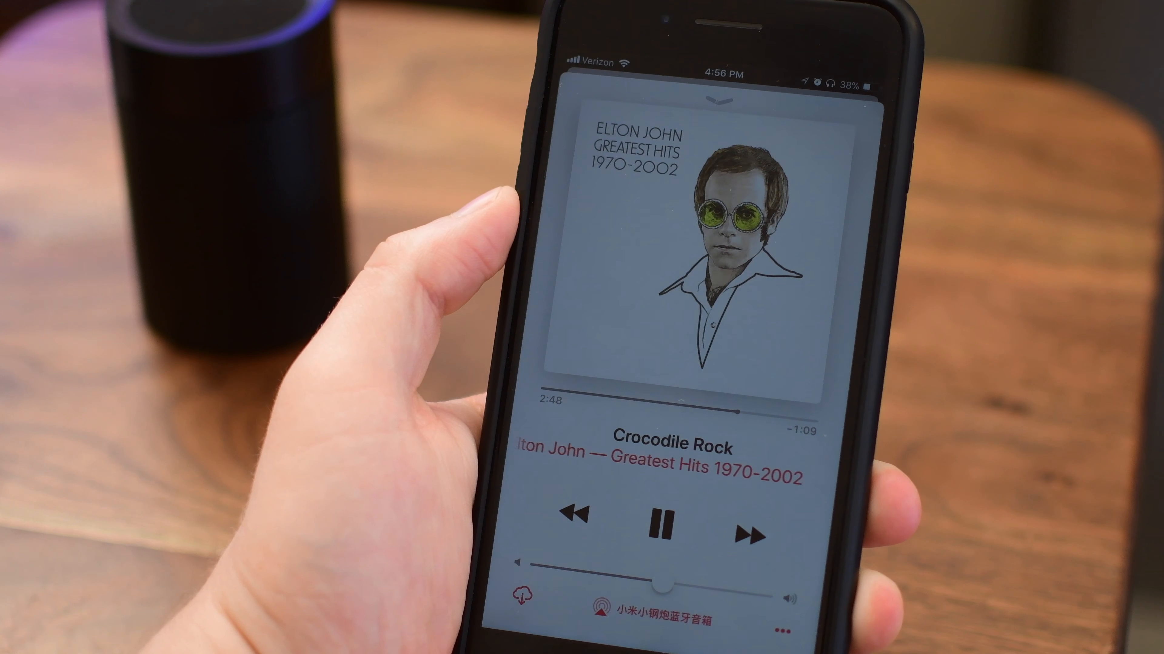